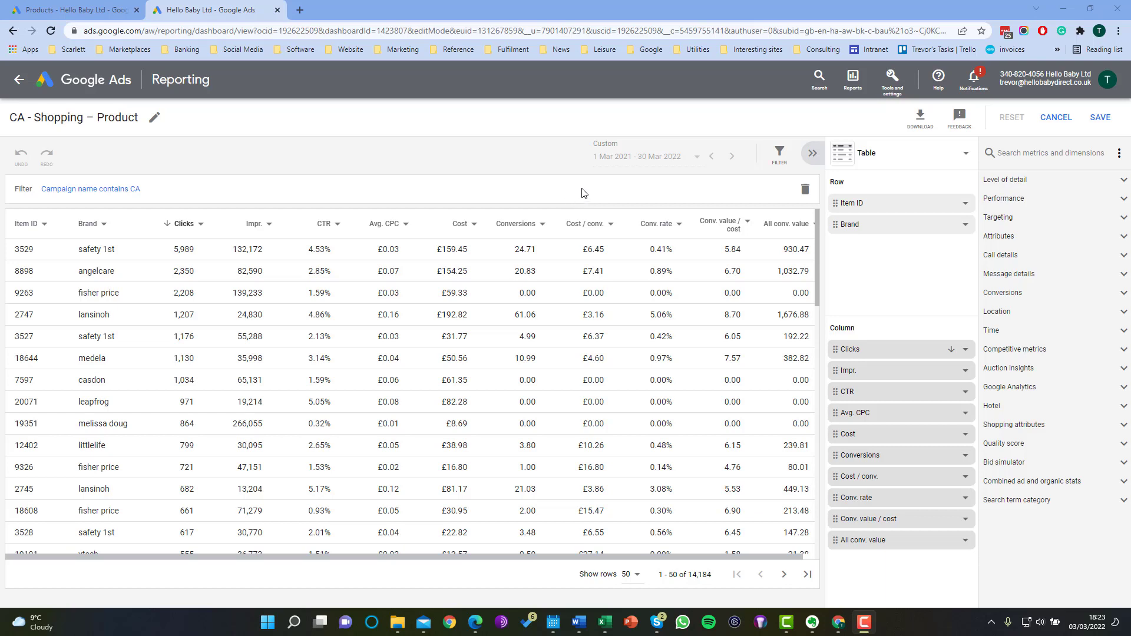
mouse_move(581, 190)
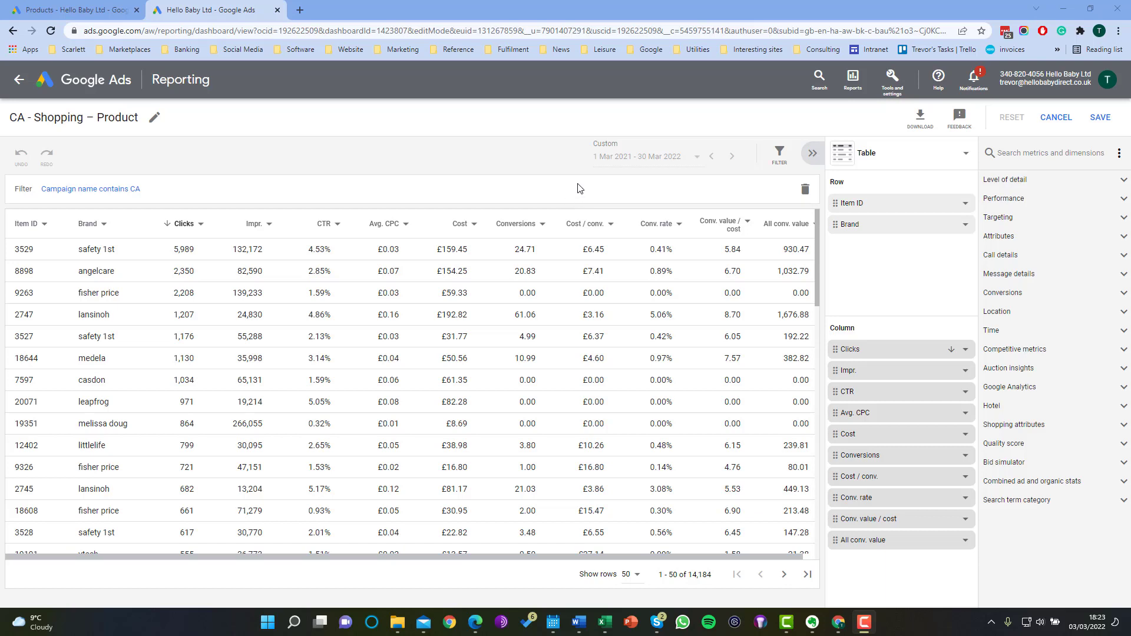
mouse_move(531, 162)
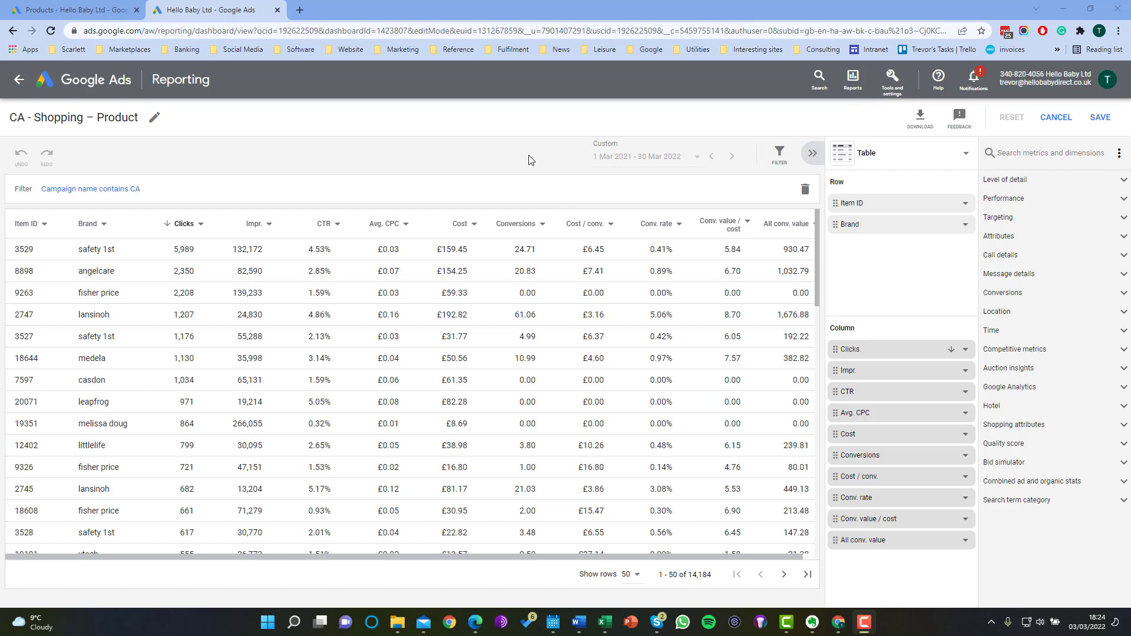
mouse_move(151, 152)
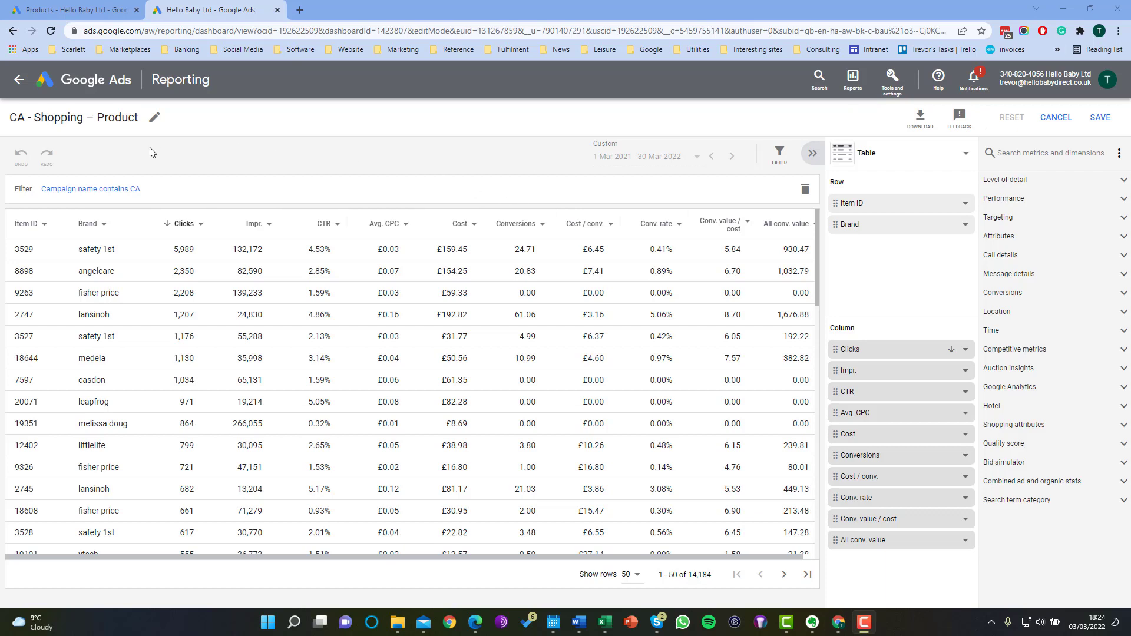
mouse_move(767, 152)
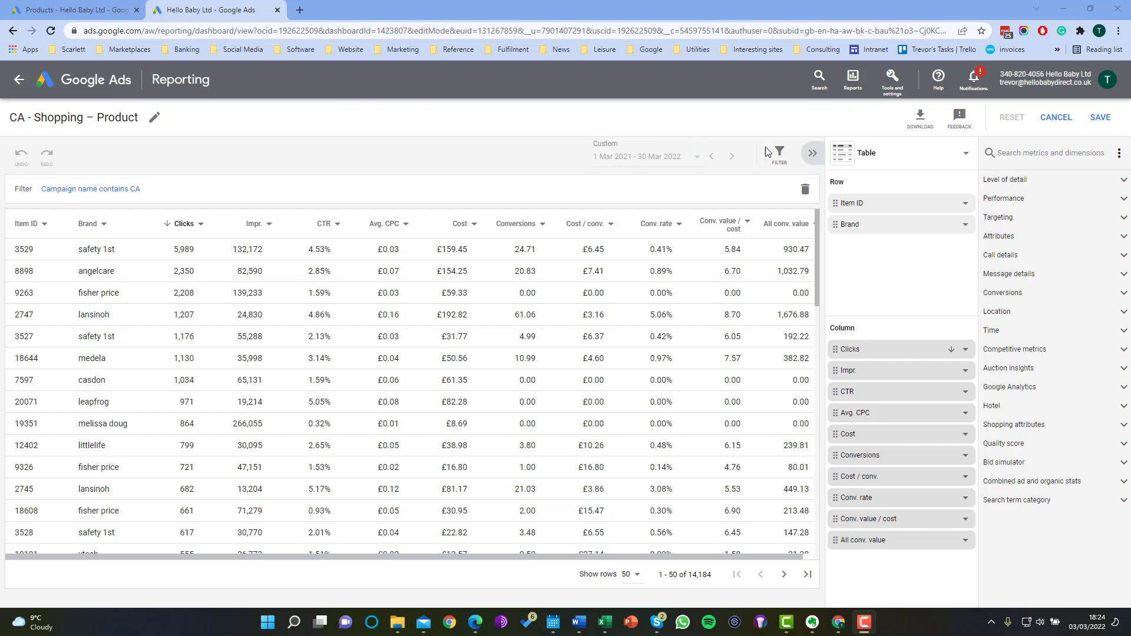
mouse_move(852, 79)
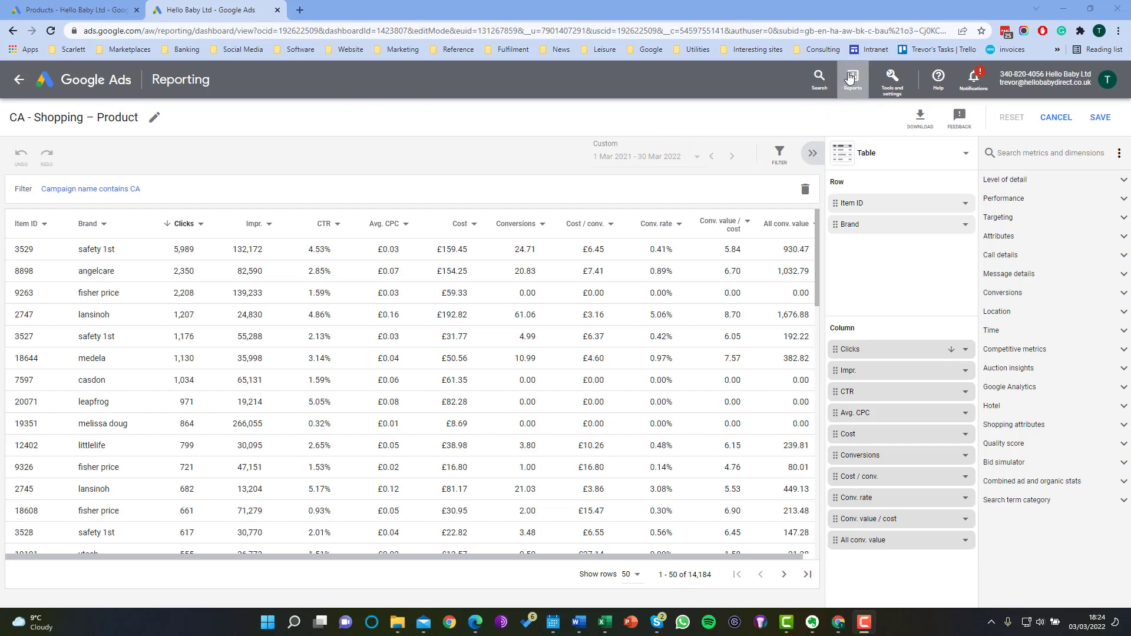
Step: Navigate to the CA - Smart shopping campaign's Product groups view listing All products
left_click(851, 79)
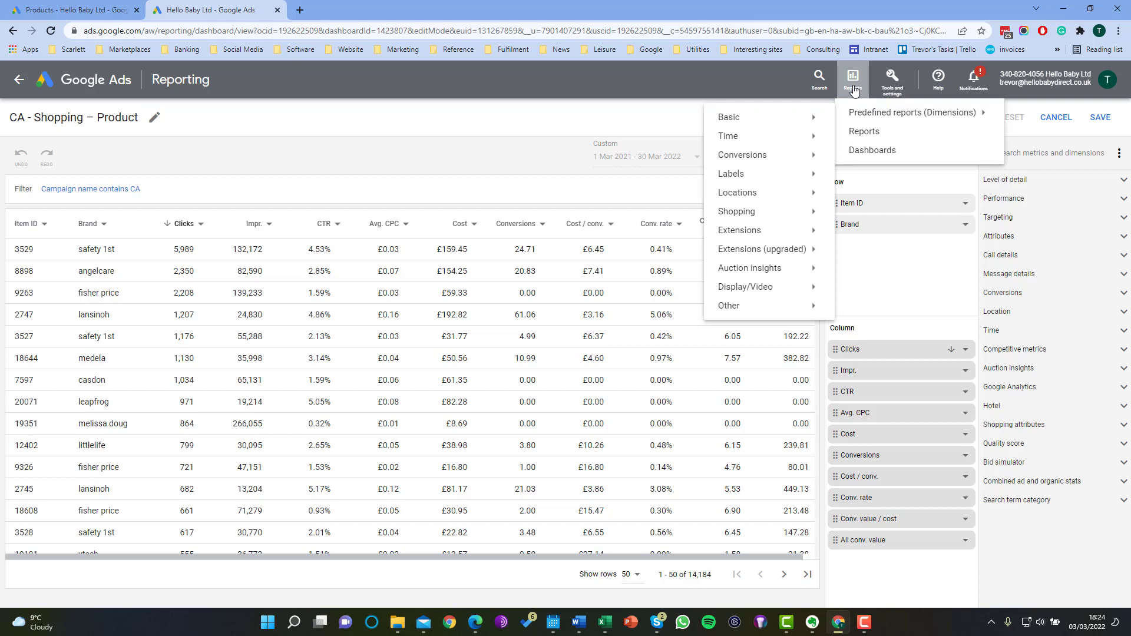
mouse_move(766, 221)
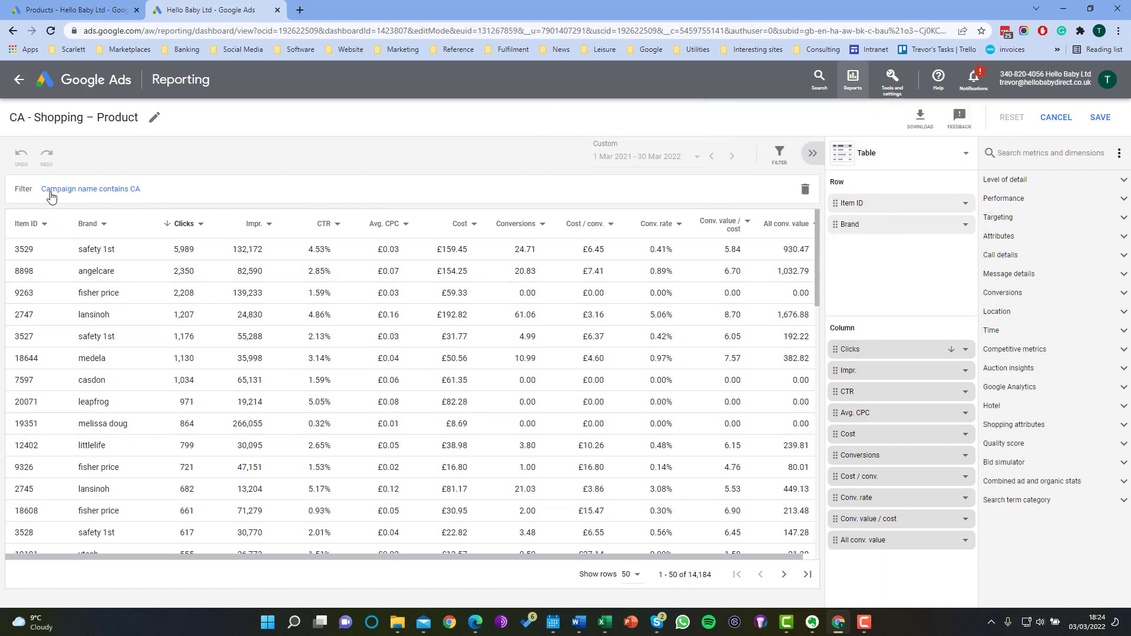
left_click(91, 189)
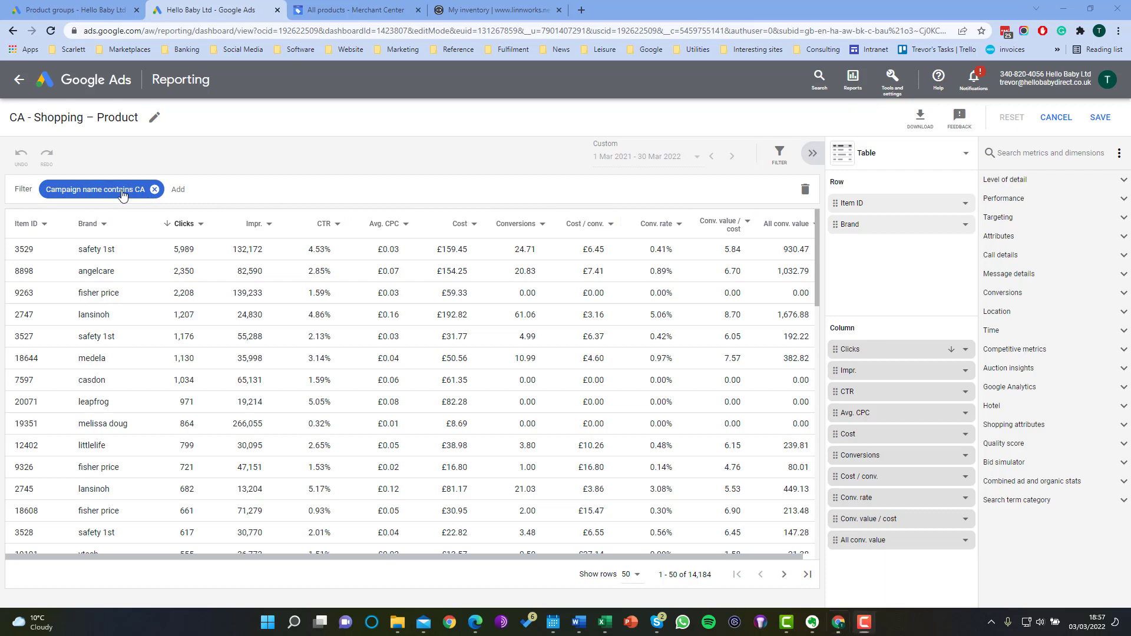
left_click(98, 188)
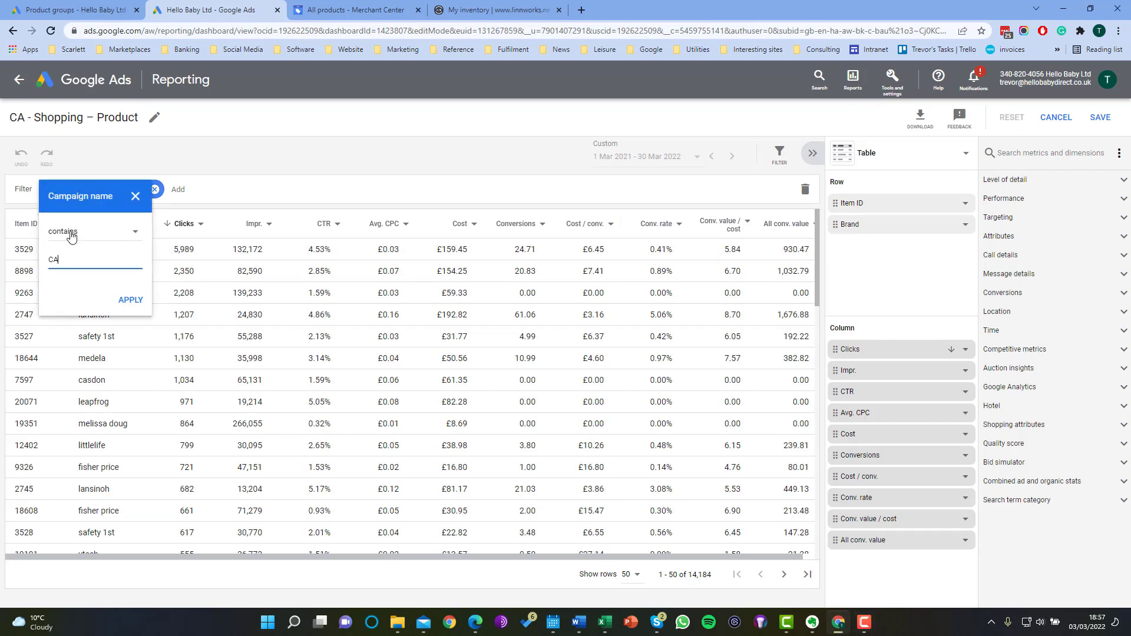
left_click(131, 300)
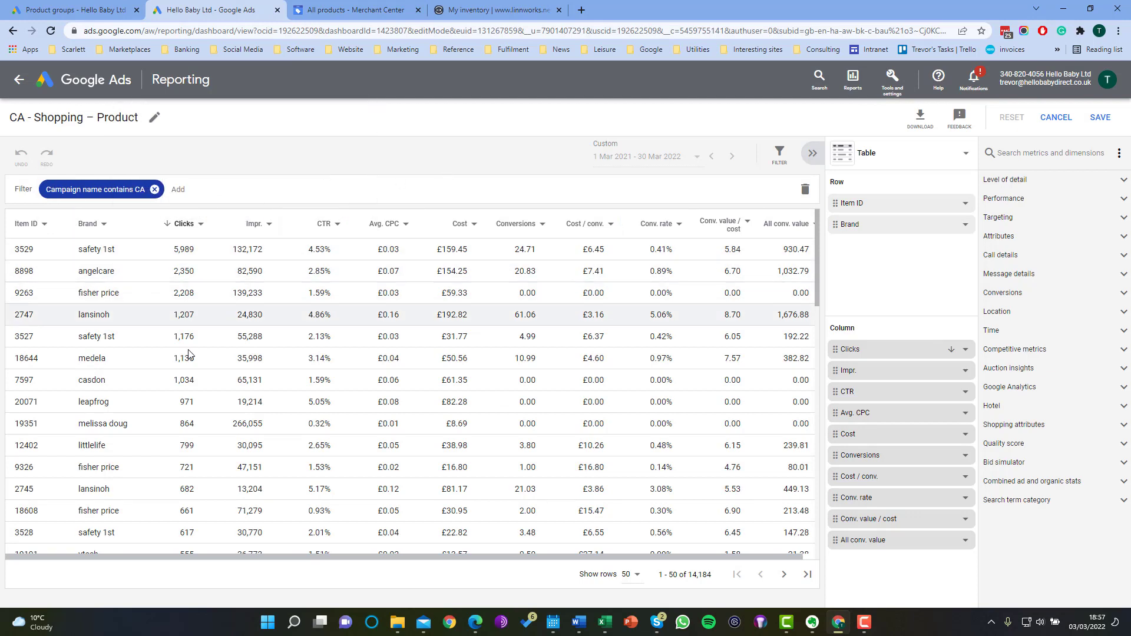
mouse_move(162, 420)
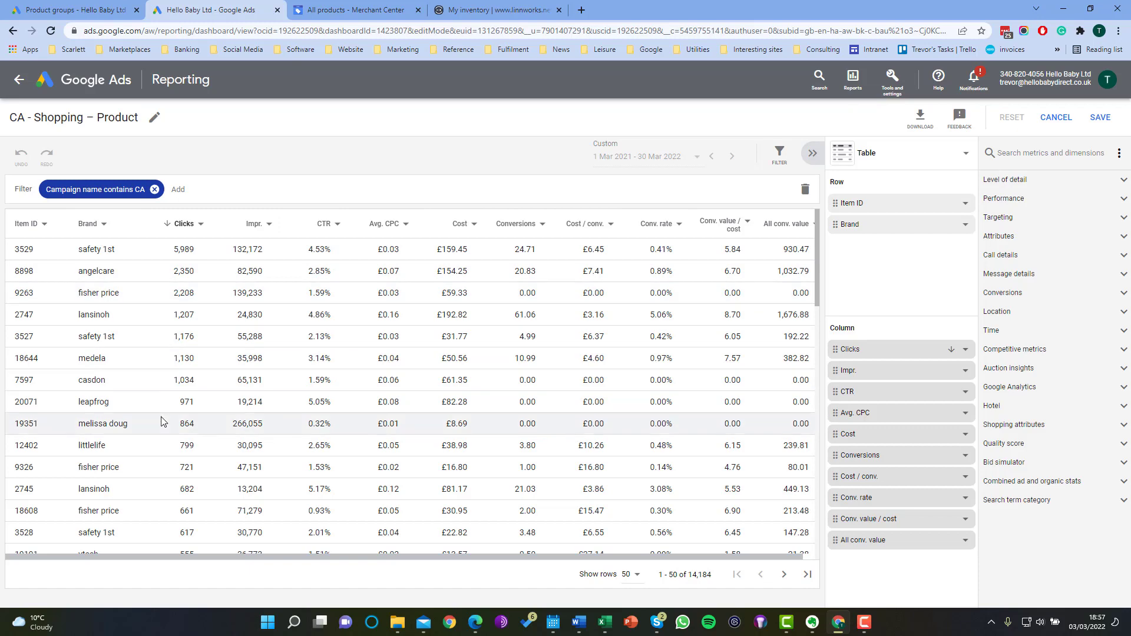
mouse_move(254, 329)
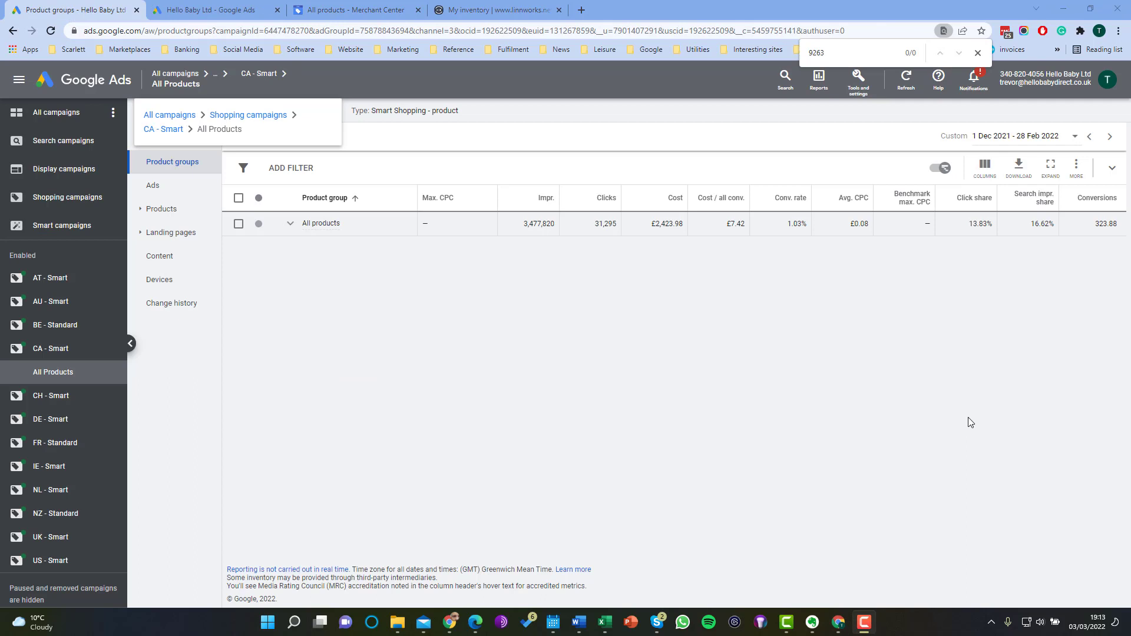
mouse_move(905, 425)
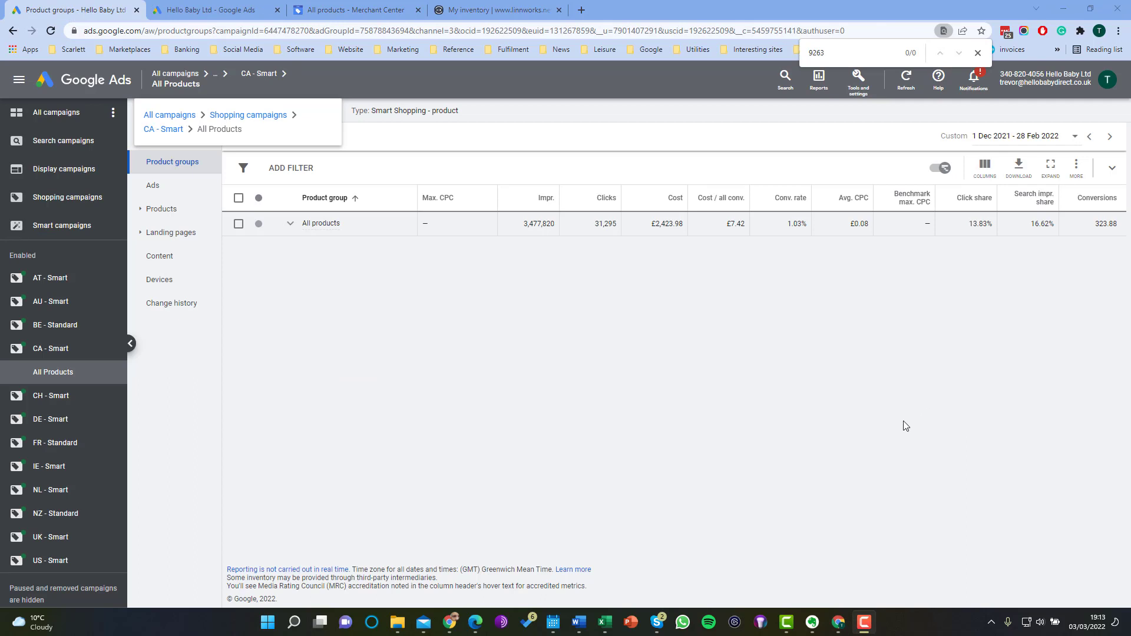
mouse_move(637, 371)
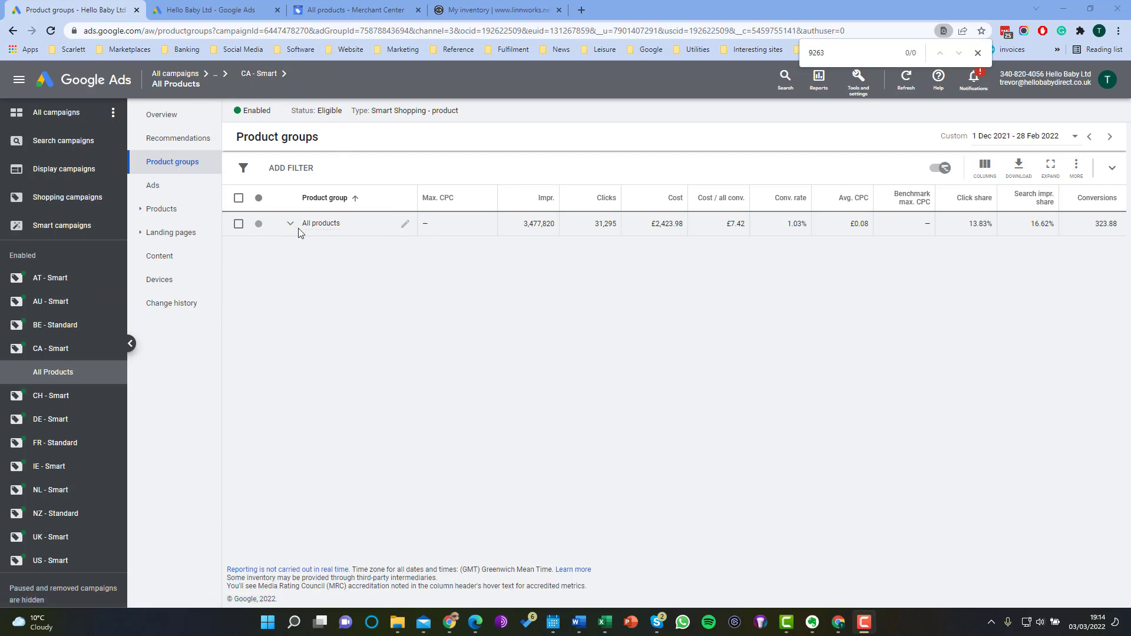
Step: Subdivide All products by Brand with all 93 brands selected
left_click(290, 222)
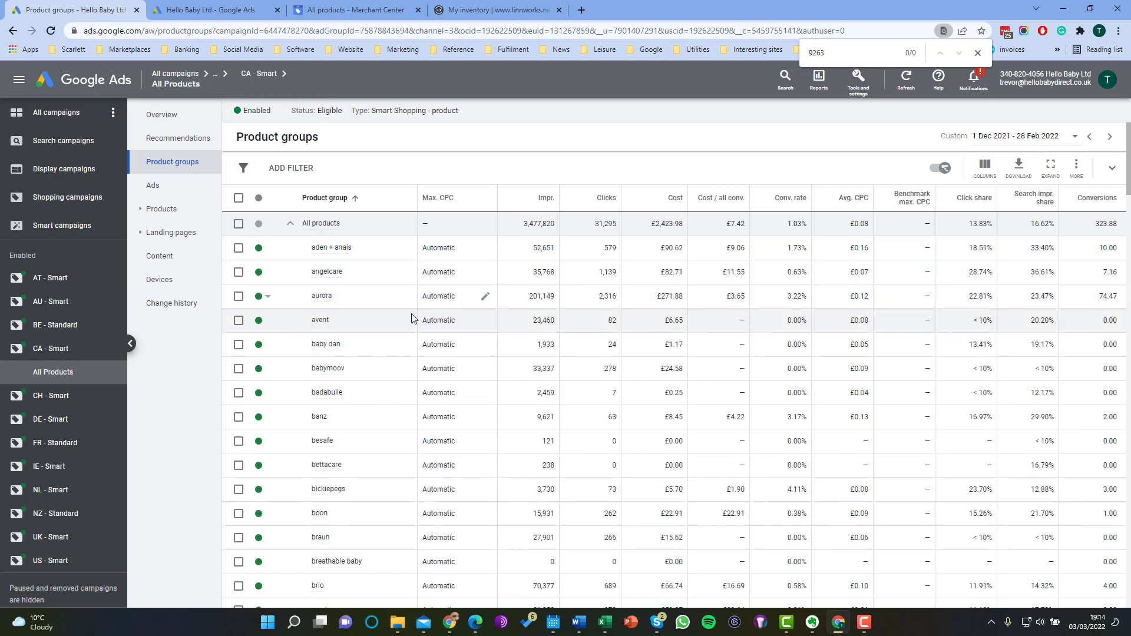
mouse_move(335, 261)
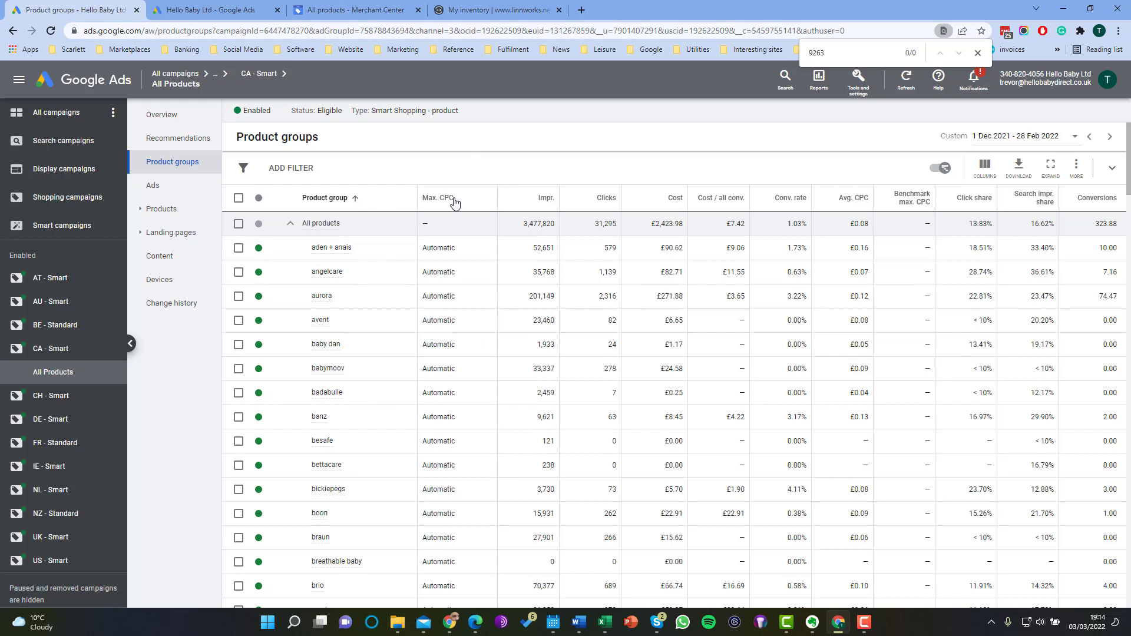
mouse_move(405, 248)
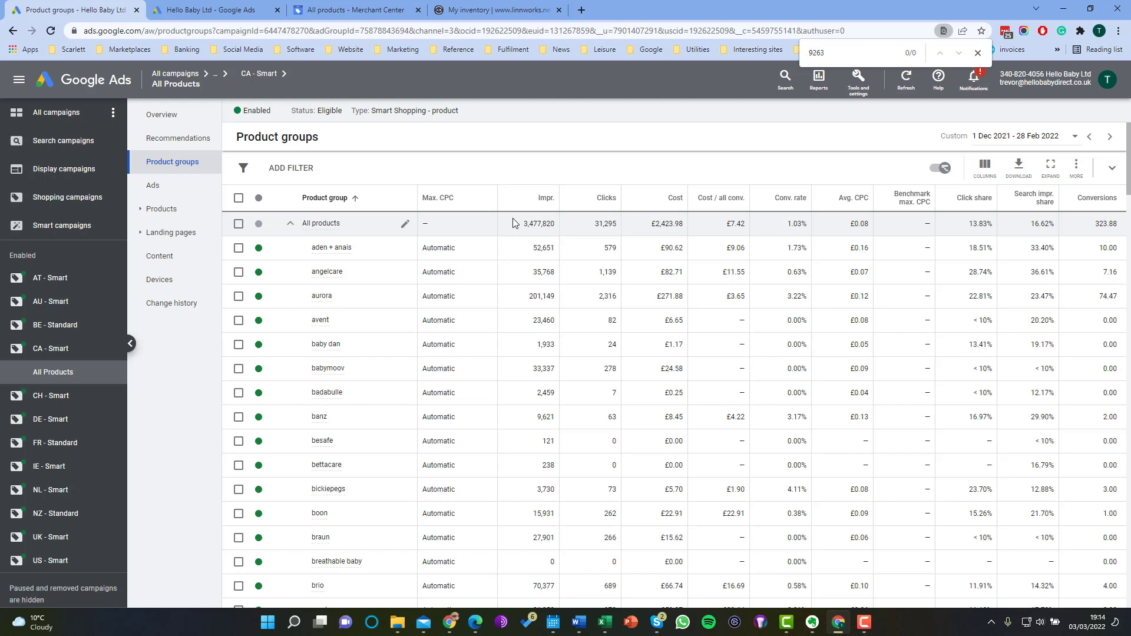
mouse_move(710, 166)
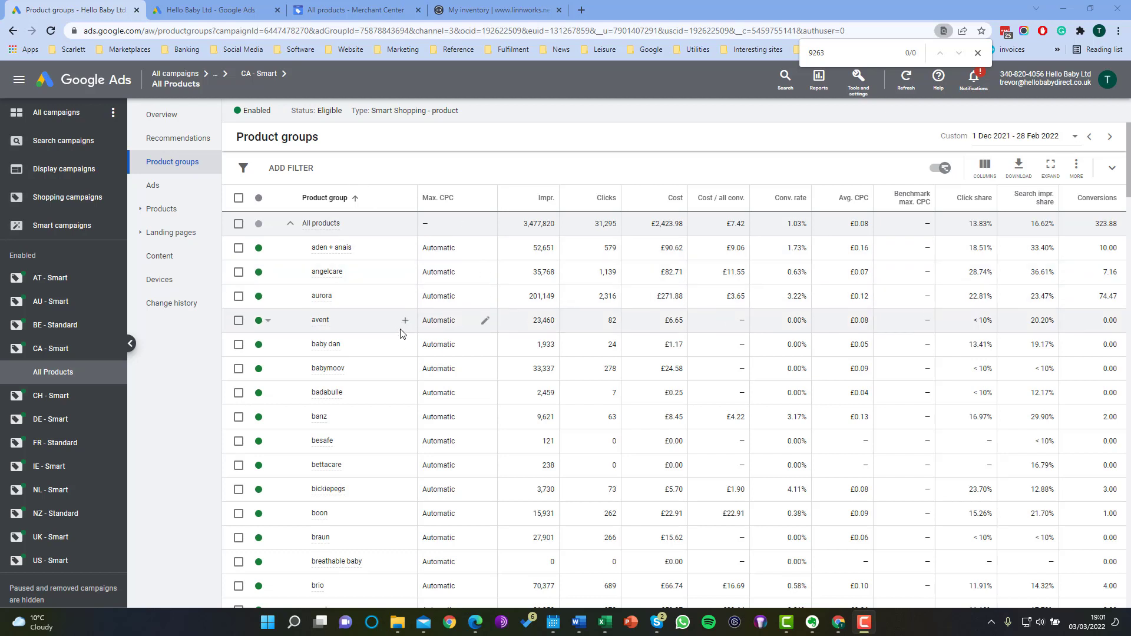
mouse_move(315, 296)
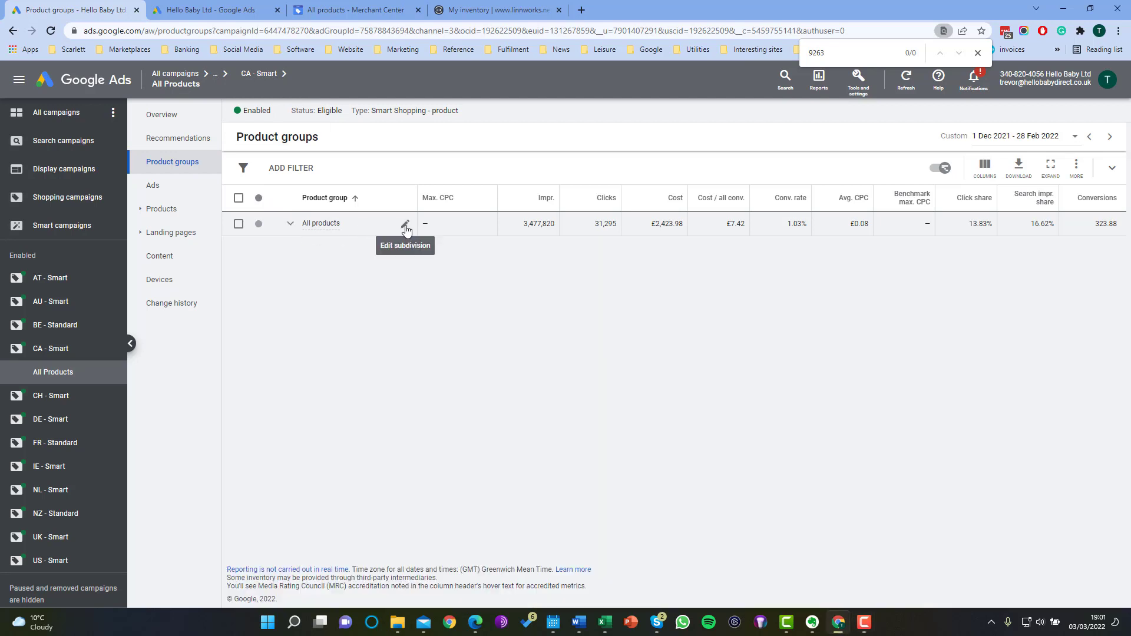
left_click(405, 222)
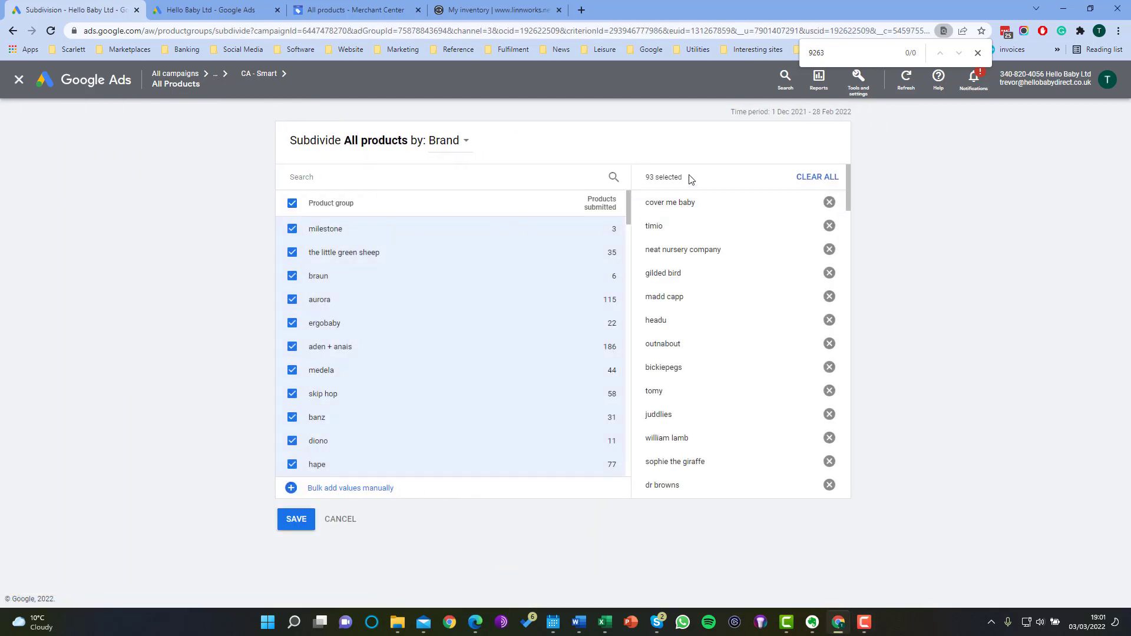
mouse_move(341, 390)
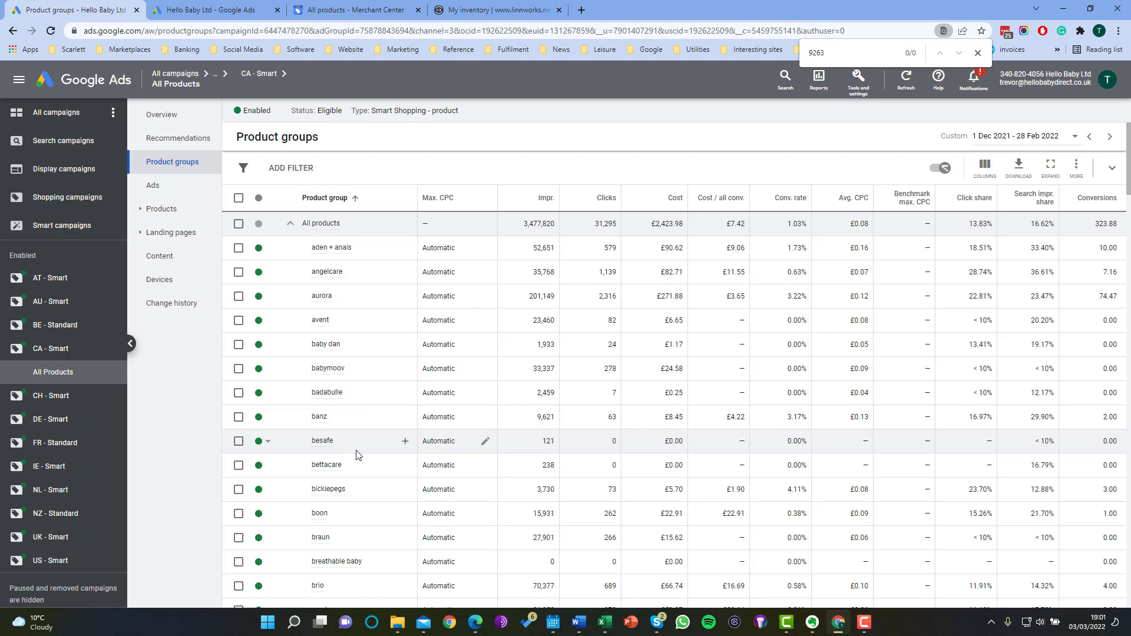
Step: Bring up the Subdivide leapfrog by Item ID editor with 25 item IDs selected
scroll("down", 3)
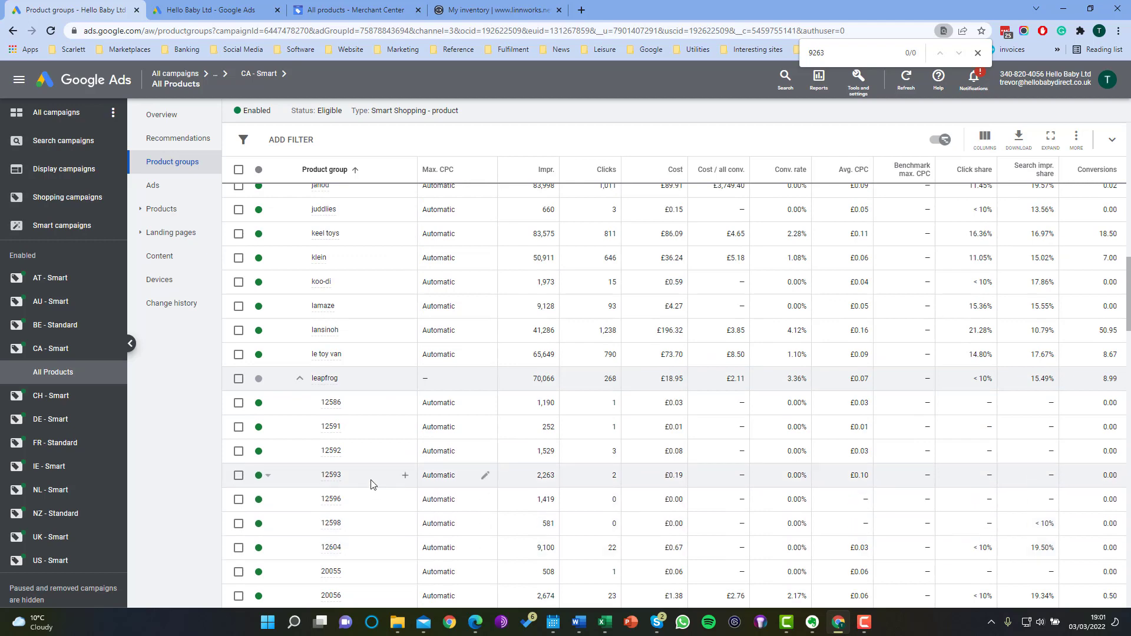
left_click(404, 475)
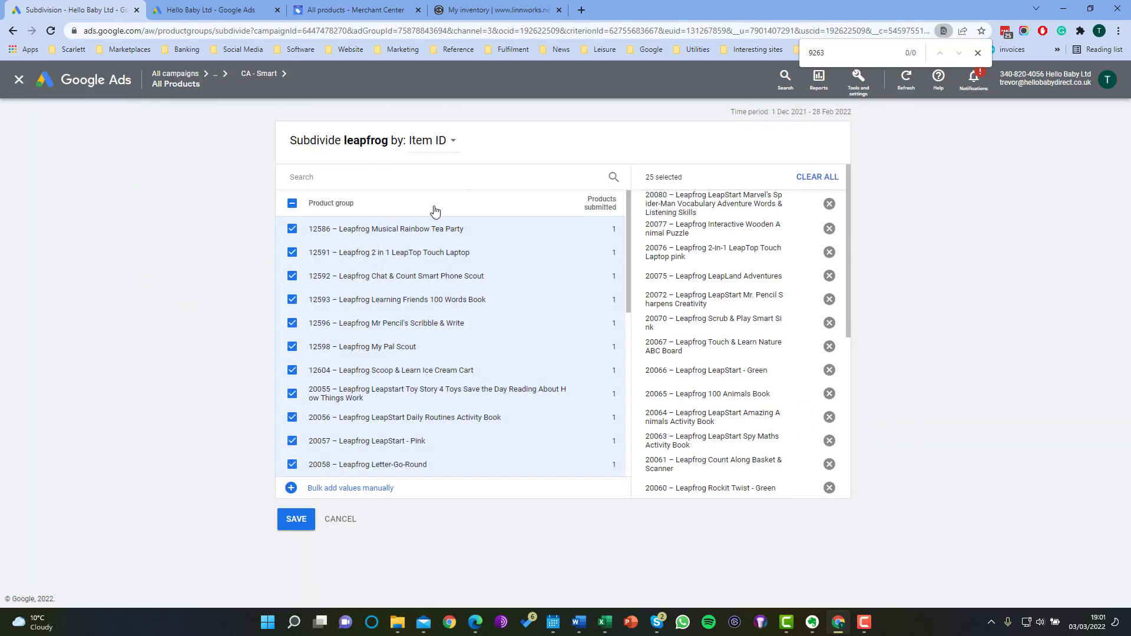
Step: Keep leapfrog split by Item ID and review its item list, including unchecked item 20071
left_click(427, 140)
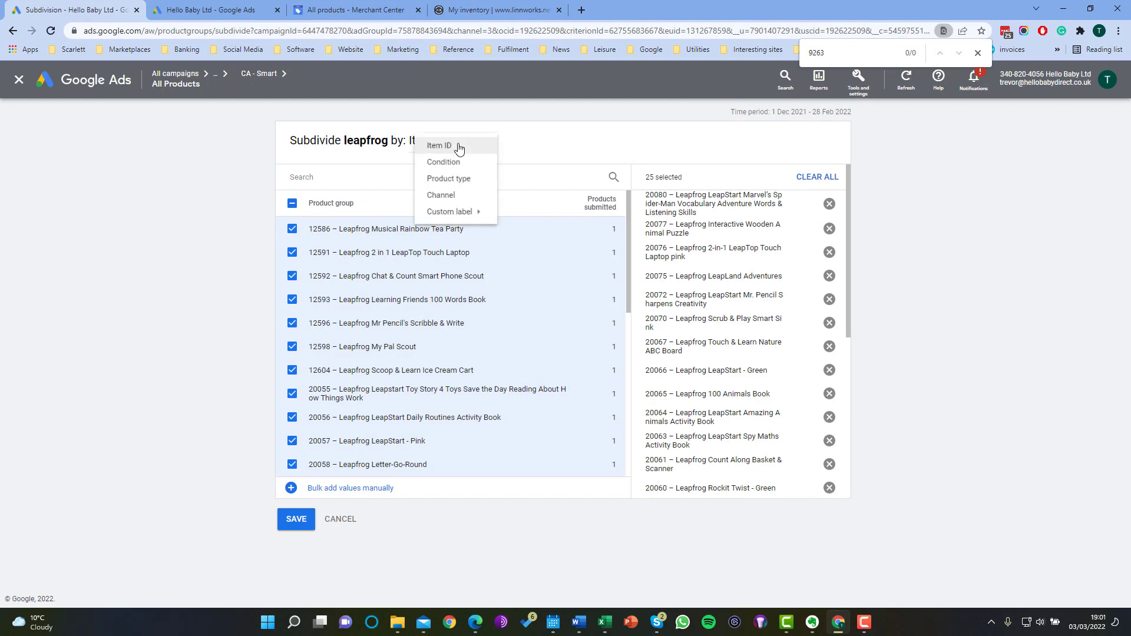
mouse_move(447, 185)
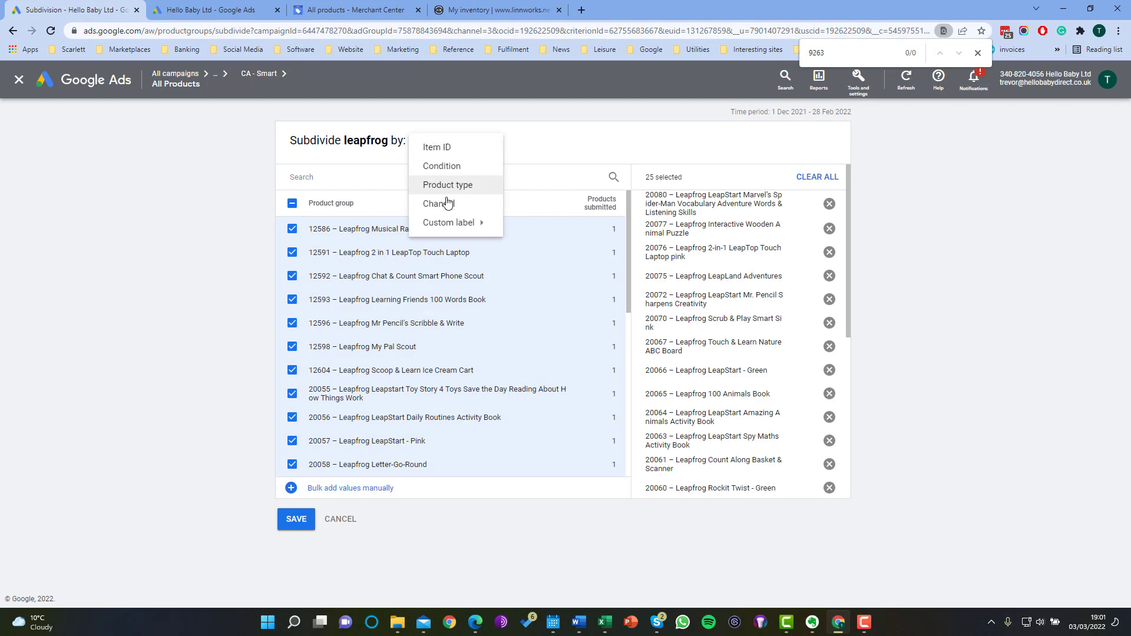
mouse_move(560, 141)
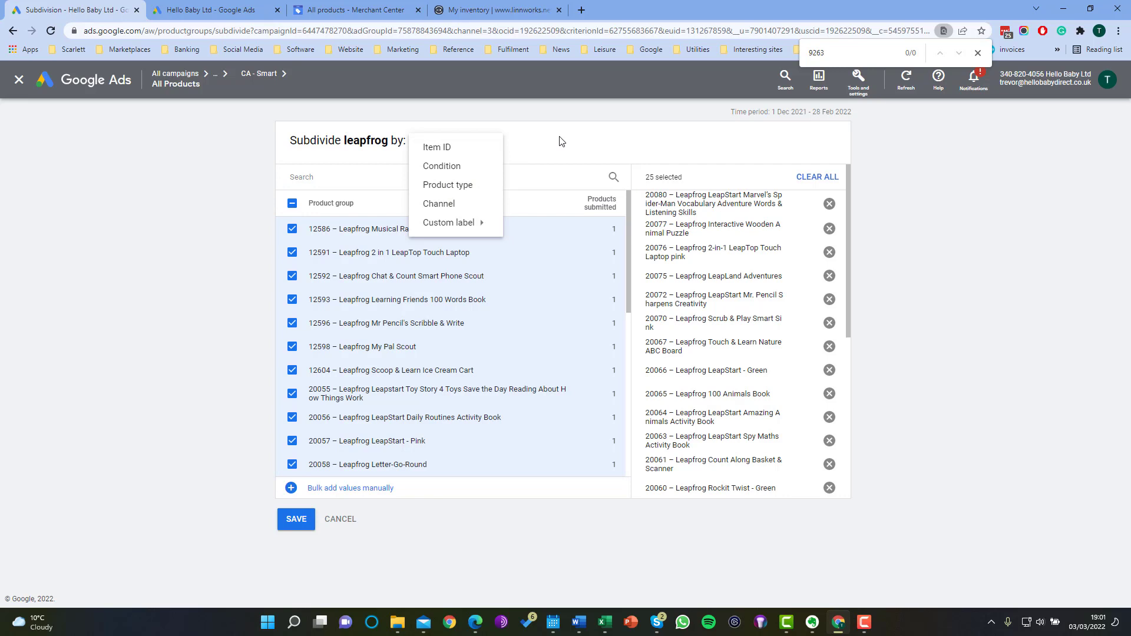
left_click(436, 146)
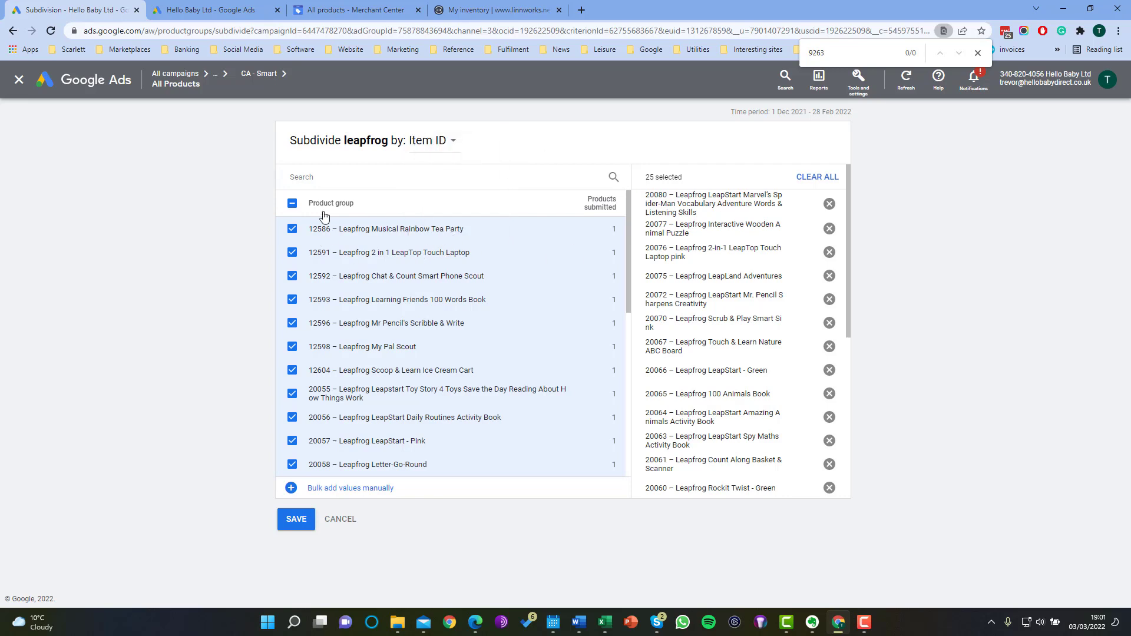
scroll("down", 3)
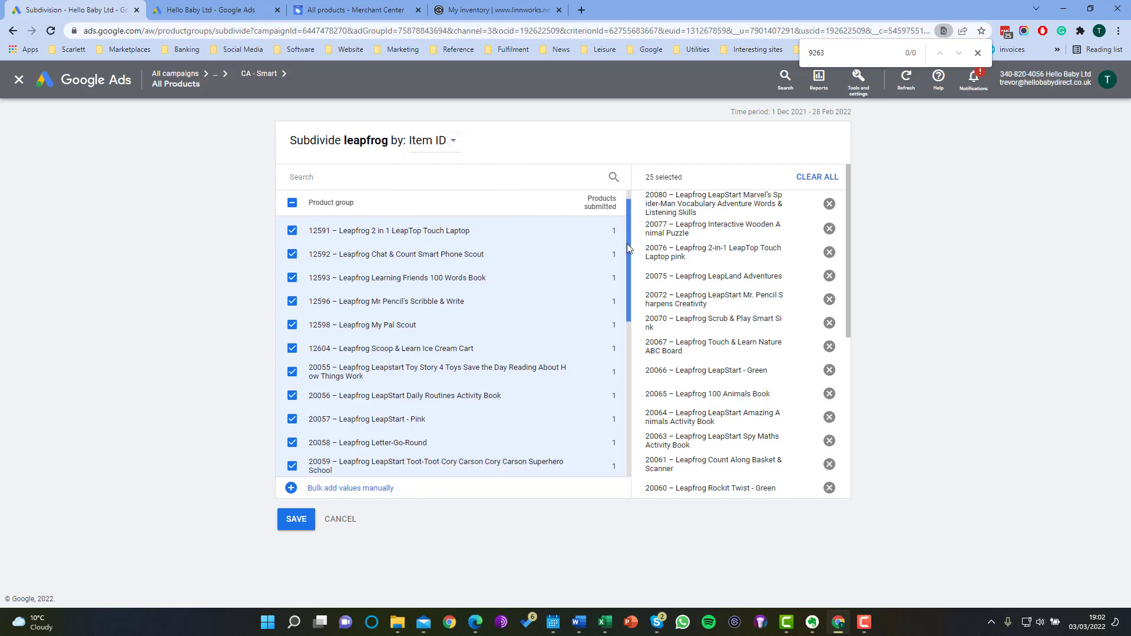
scroll("down", 3)
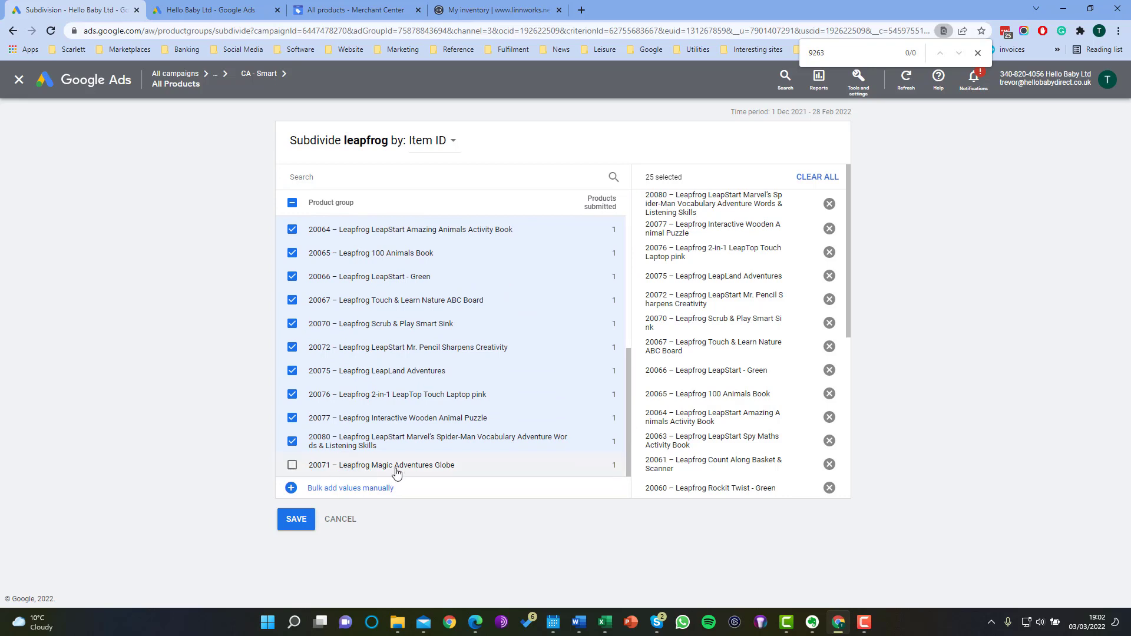
mouse_move(471, 474)
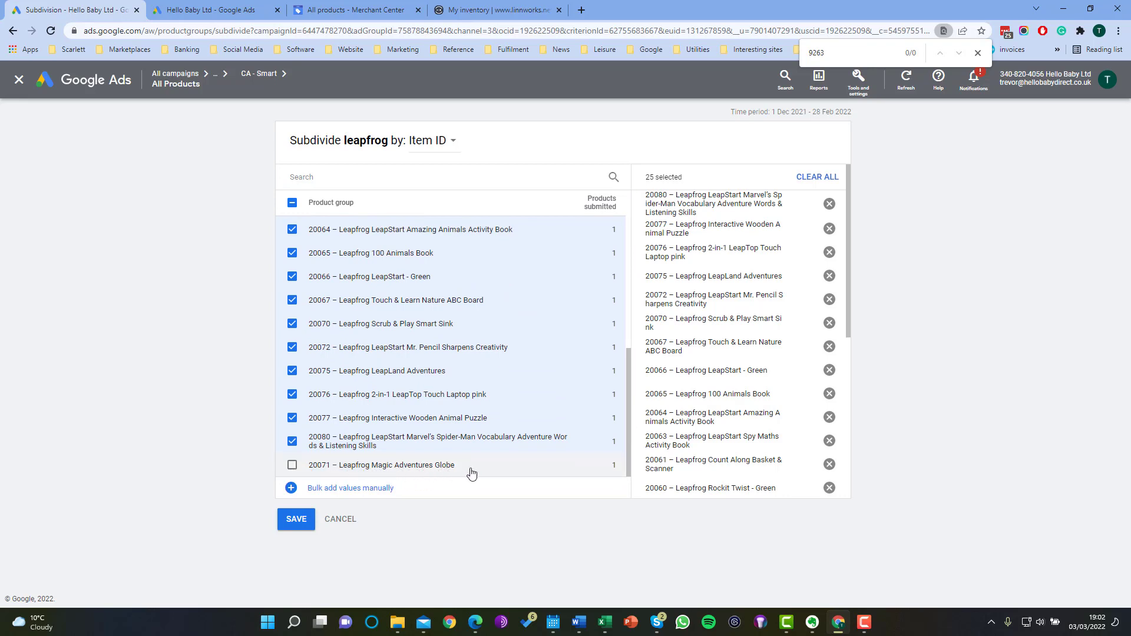
mouse_move(306, 484)
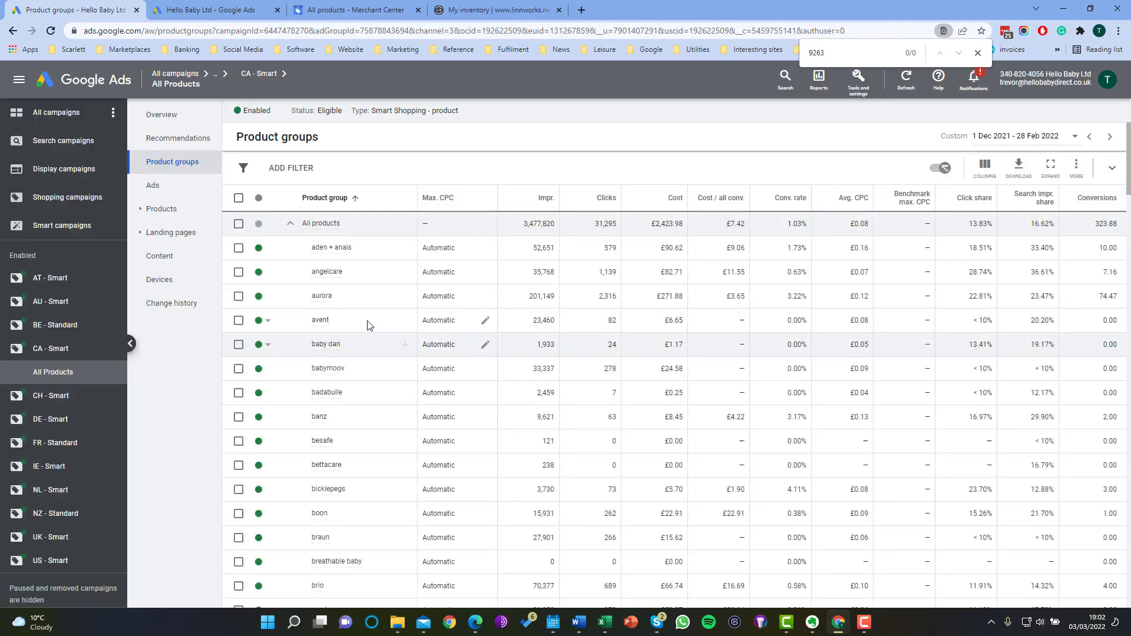
scroll("down", 3)
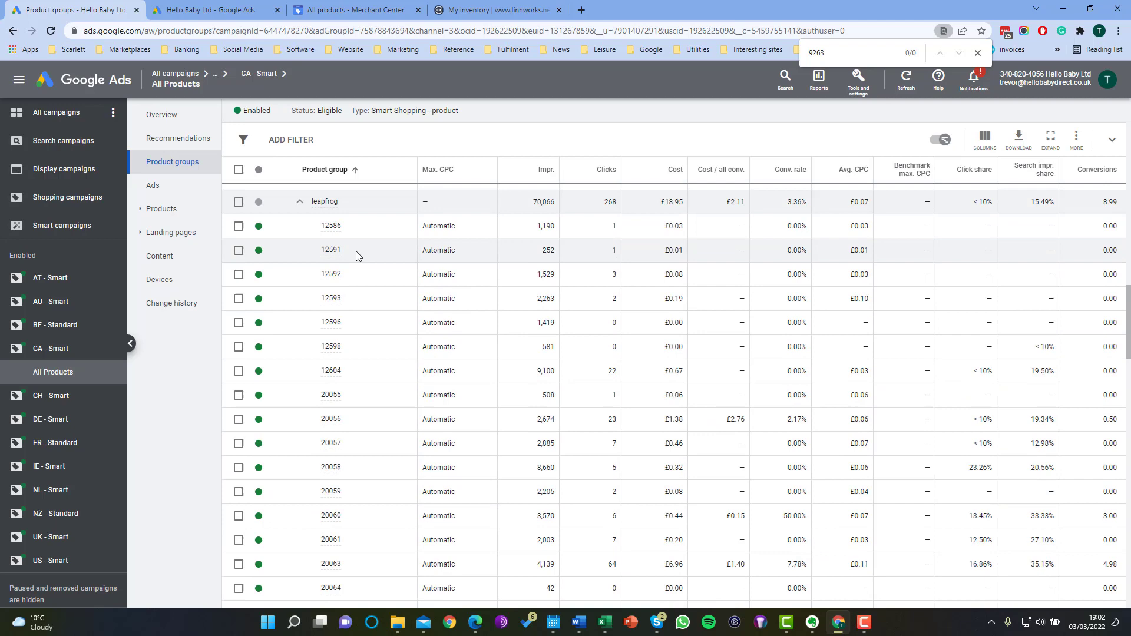
scroll("down", 3)
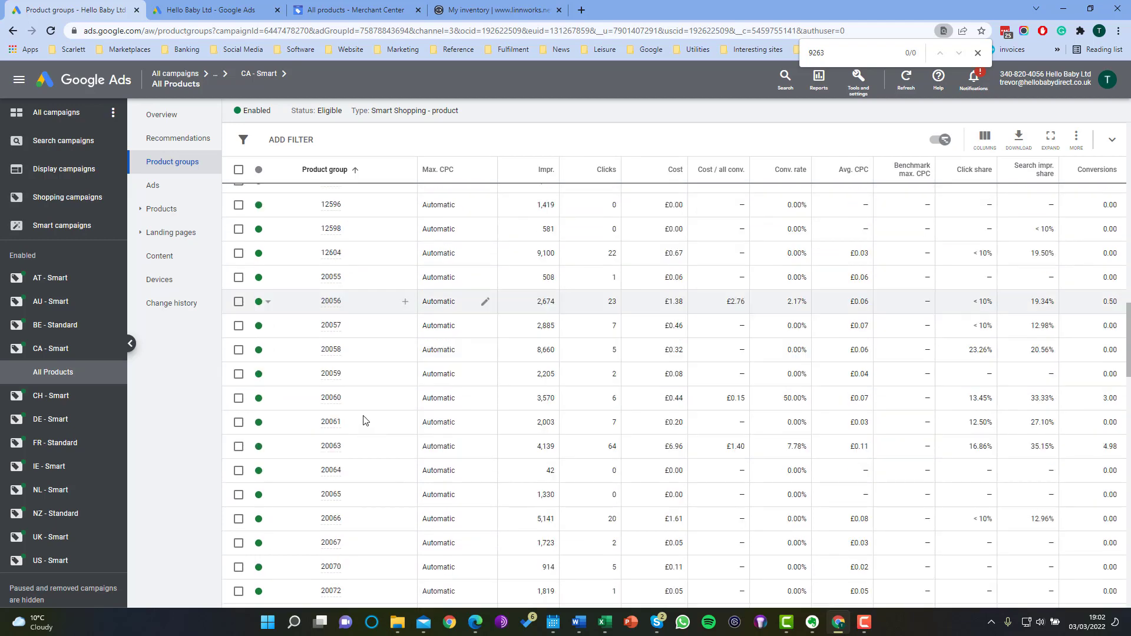
scroll("down", 3)
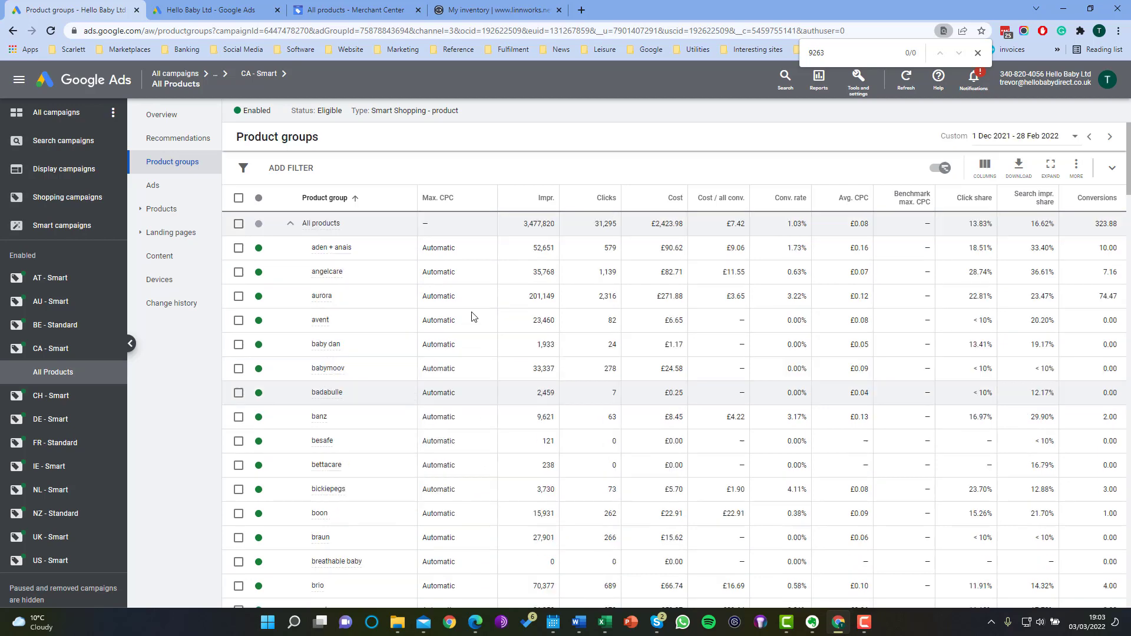
mouse_move(464, 330)
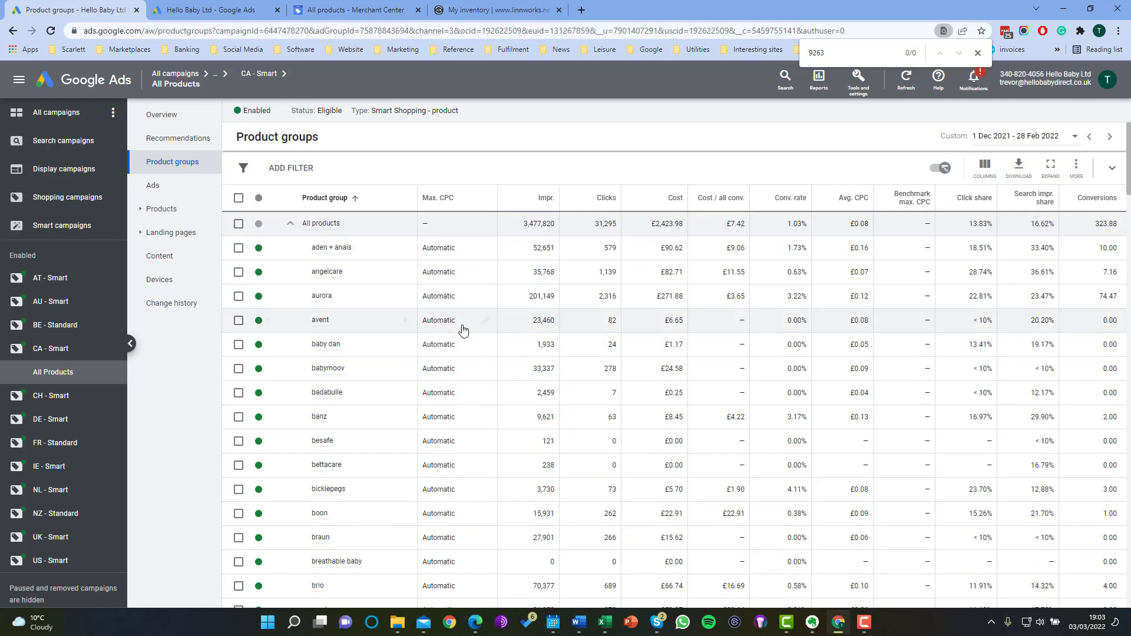
Step: Change the avent brand group's Max. CPC setting to Exclude and save it
left_click(438, 321)
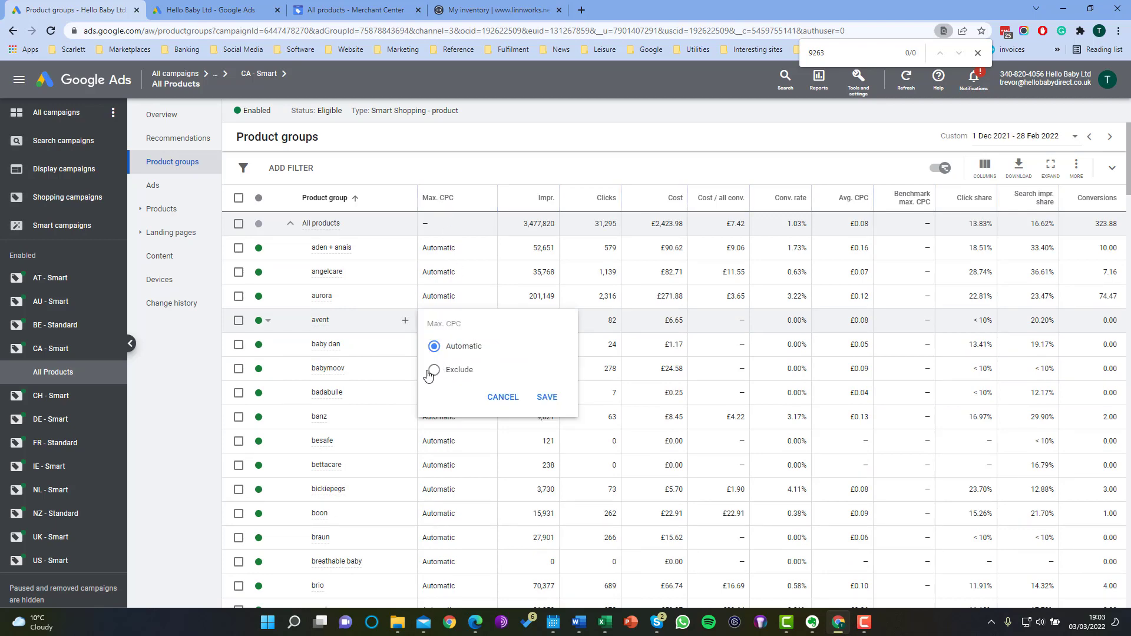
left_click(434, 369)
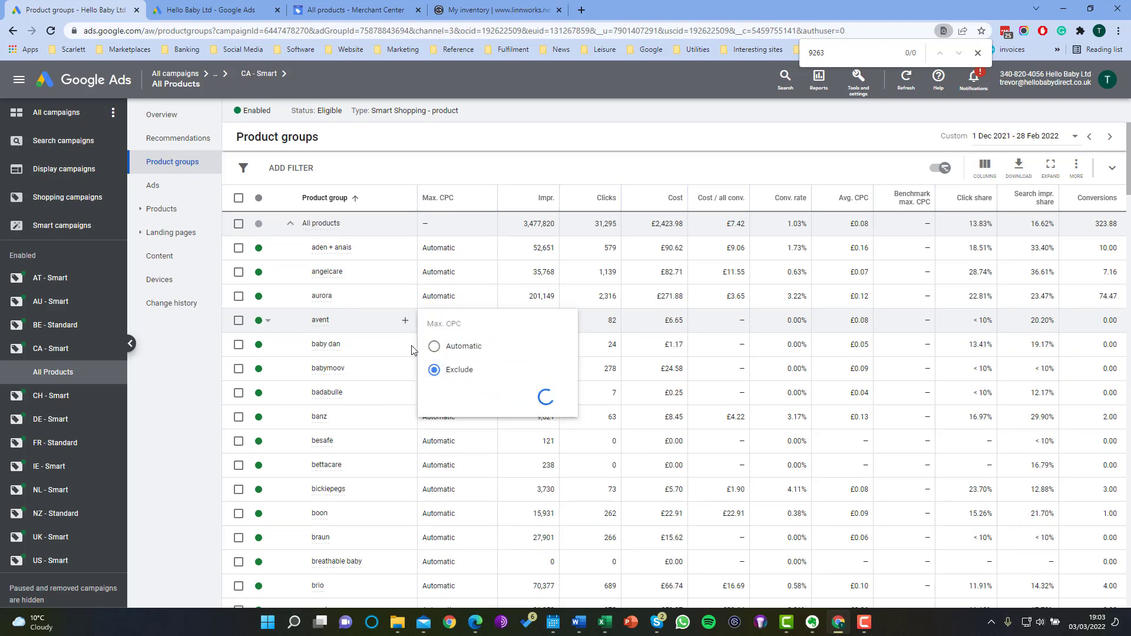
left_click(433, 368)
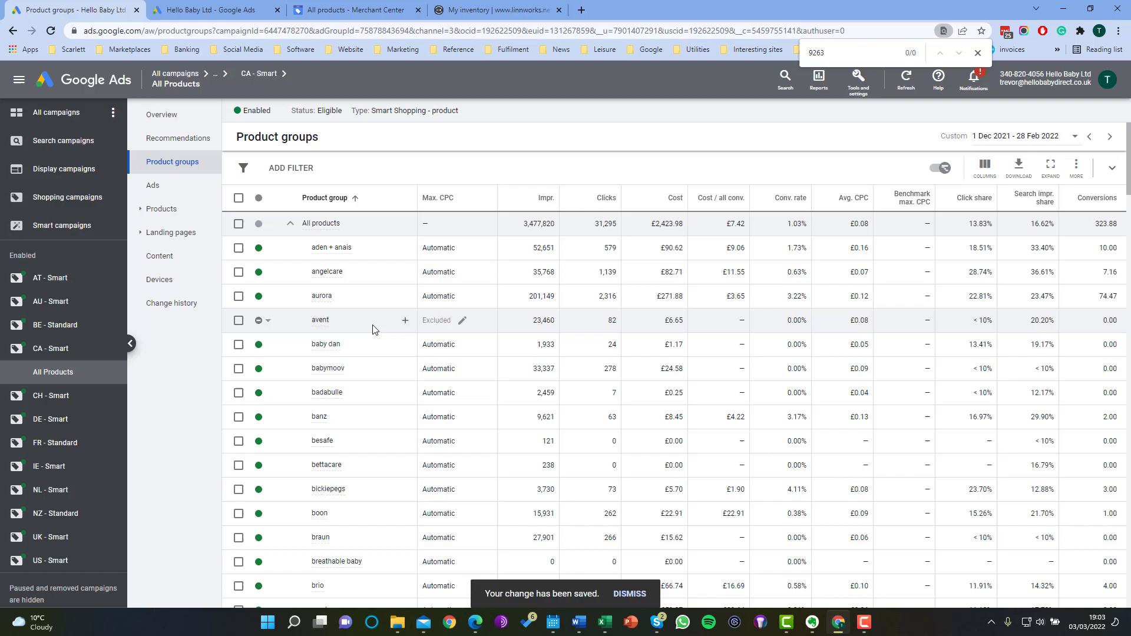